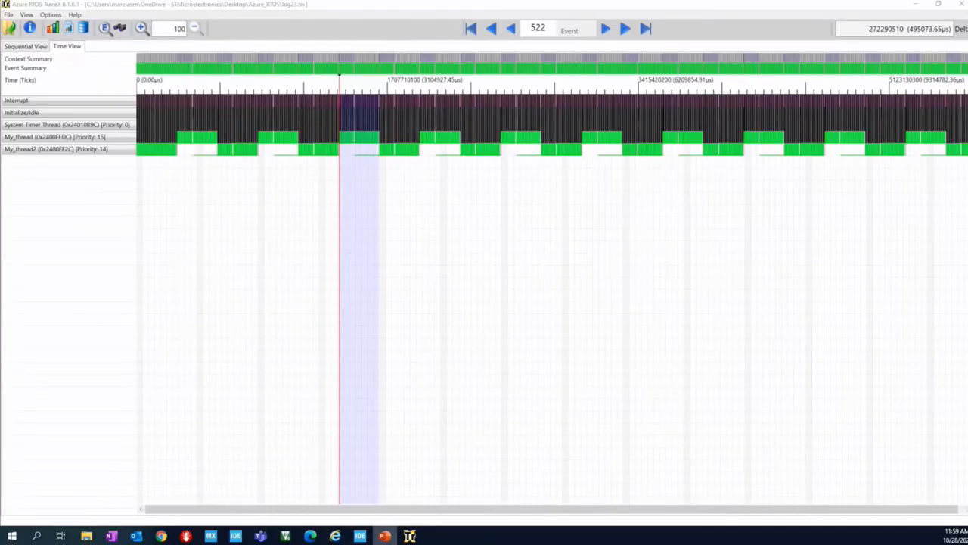
- Return from the TraceX thread timeline to STM32CubeIDE
click(360, 536)
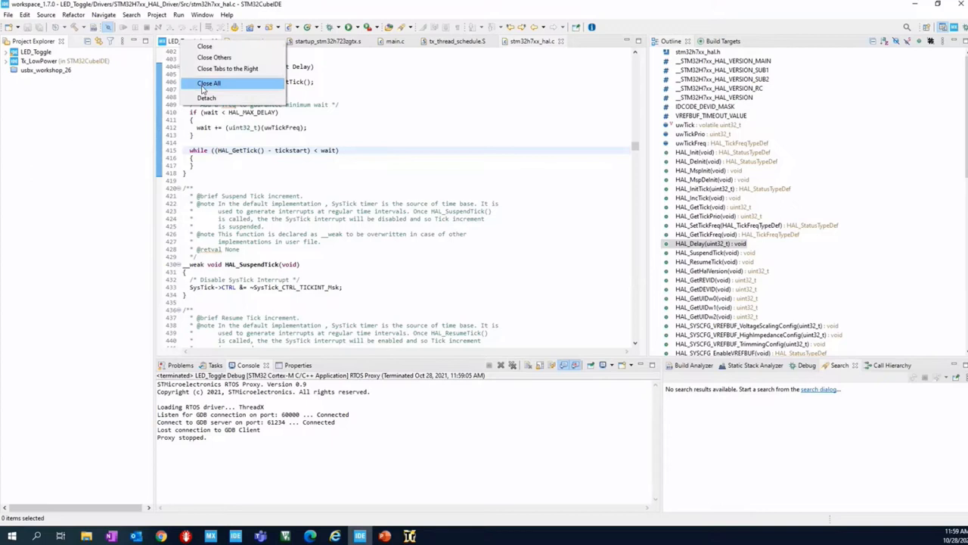
- Close all open editors, then view and close the Tx_LowPower project properties
click(209, 83)
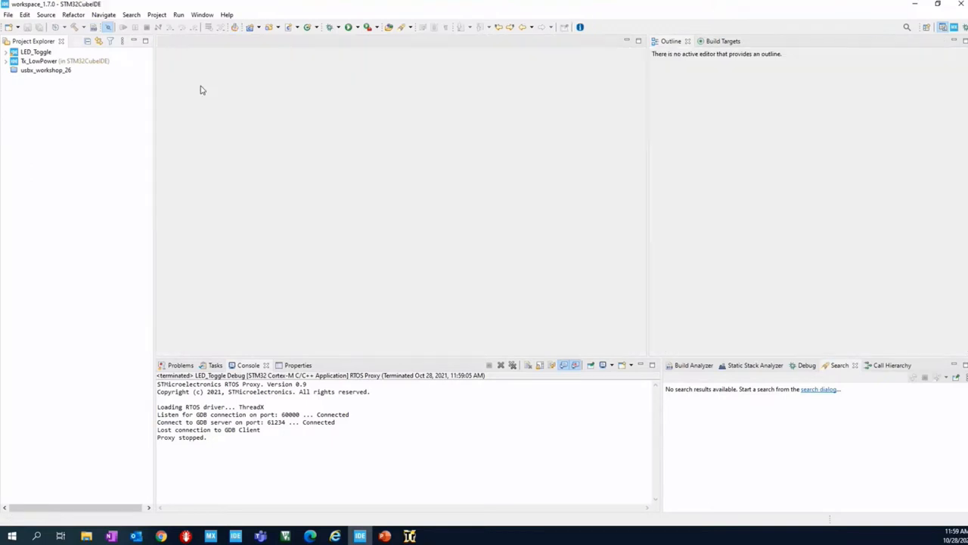
right_click(43, 61)
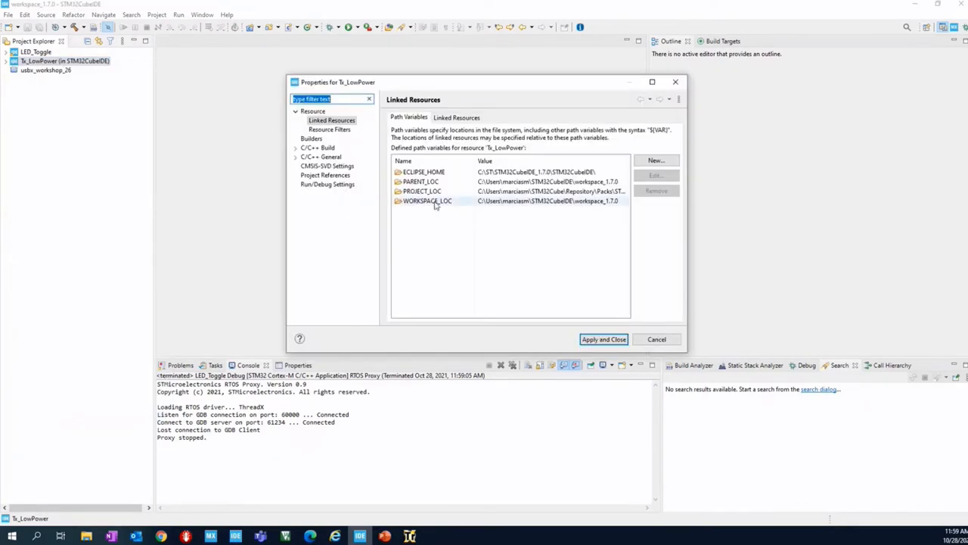
click(311, 112)
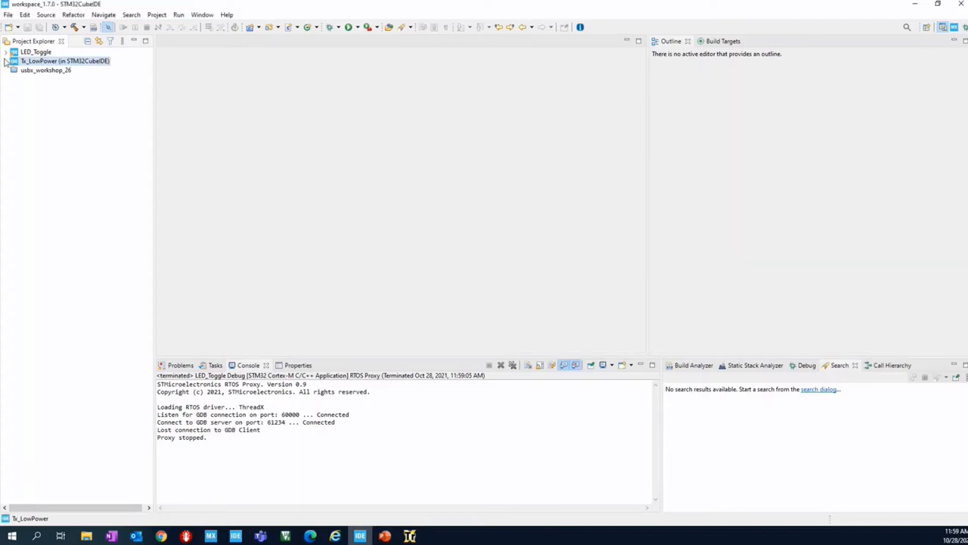
- Search the workspace for tx_low_power_enter and open the match in tx_thread_schedule.S
click(6, 60)
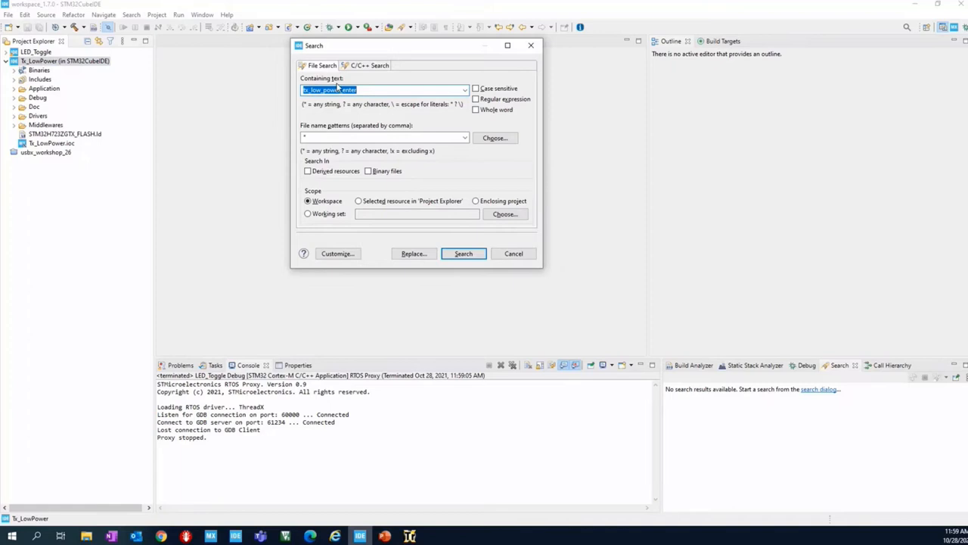
click(463, 254)
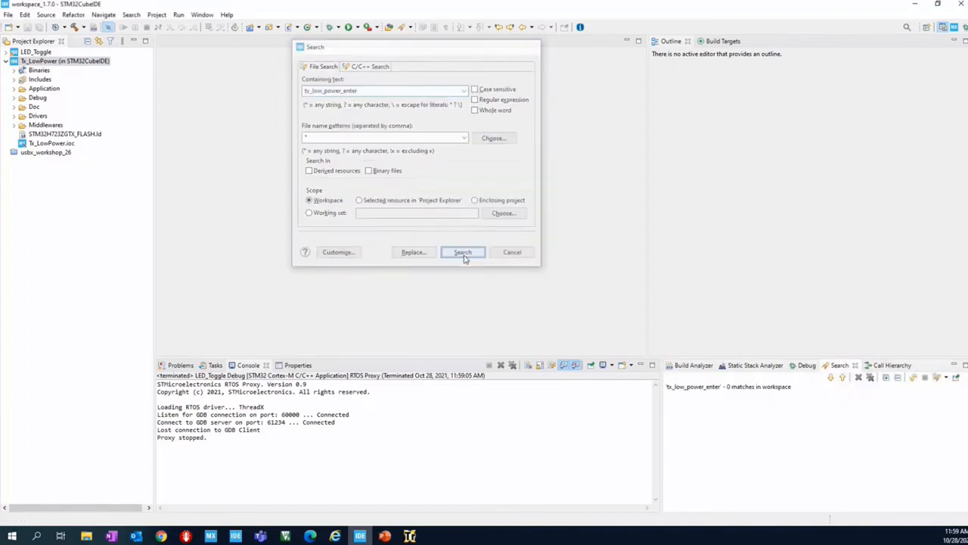
click(463, 251)
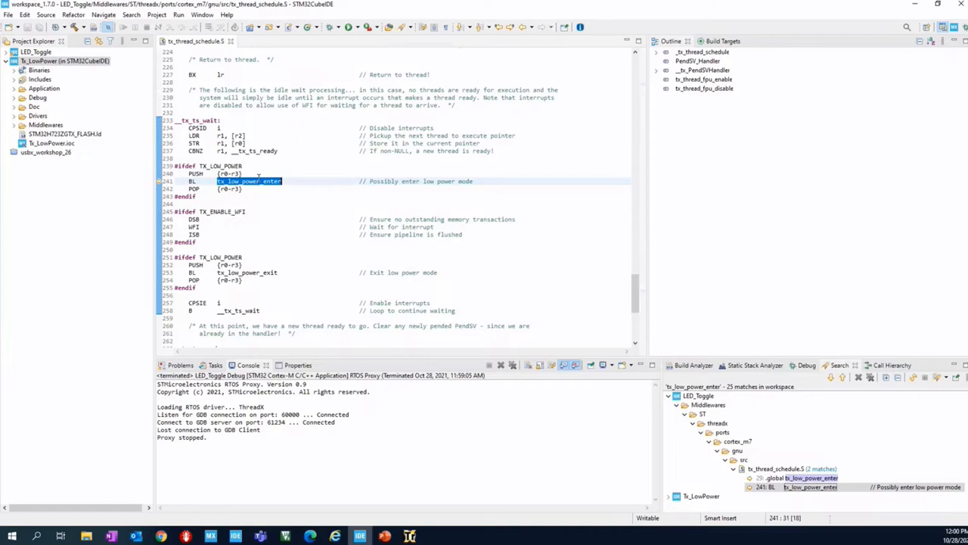
- Open the tx_low_power_enter(VOID) definition in tx_low_power.c from the search results
click(250, 181)
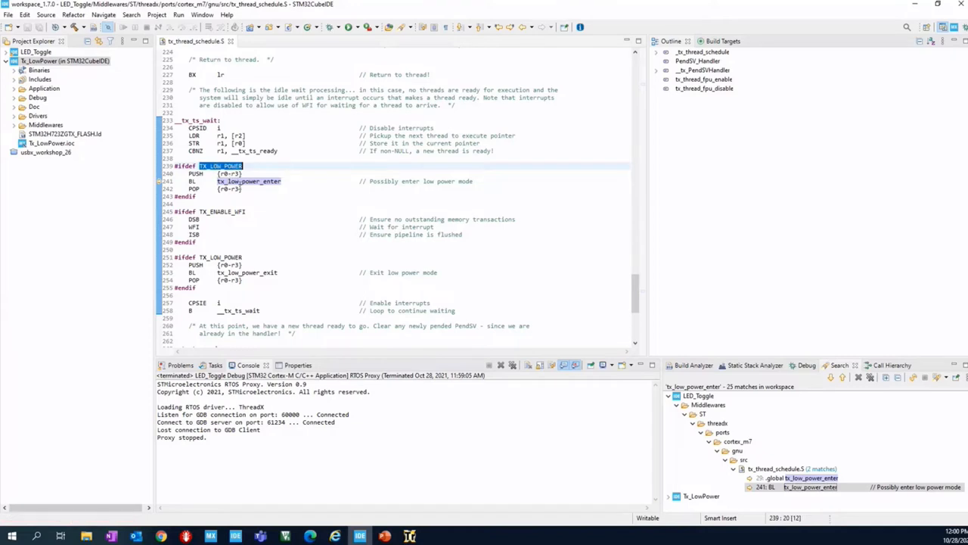
click(249, 182)
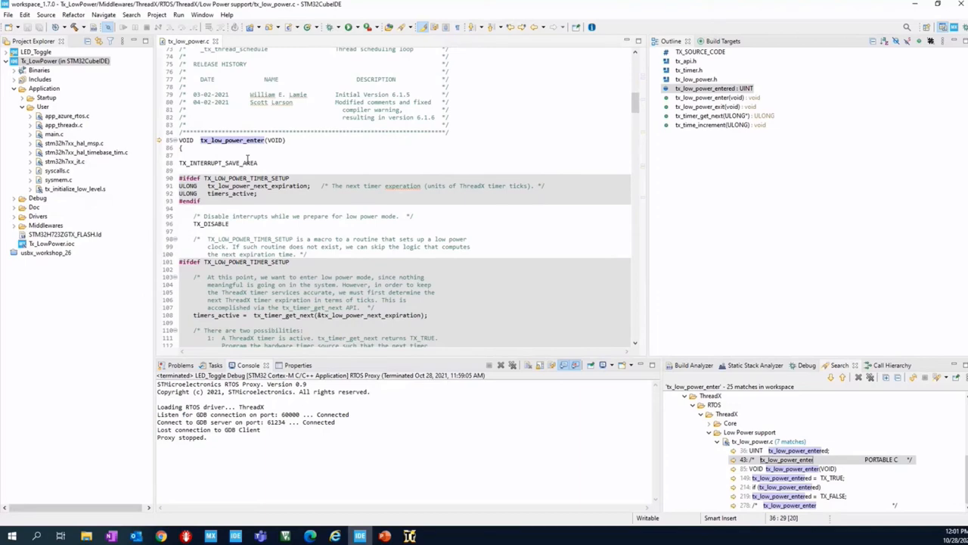
scroll(down, 3)
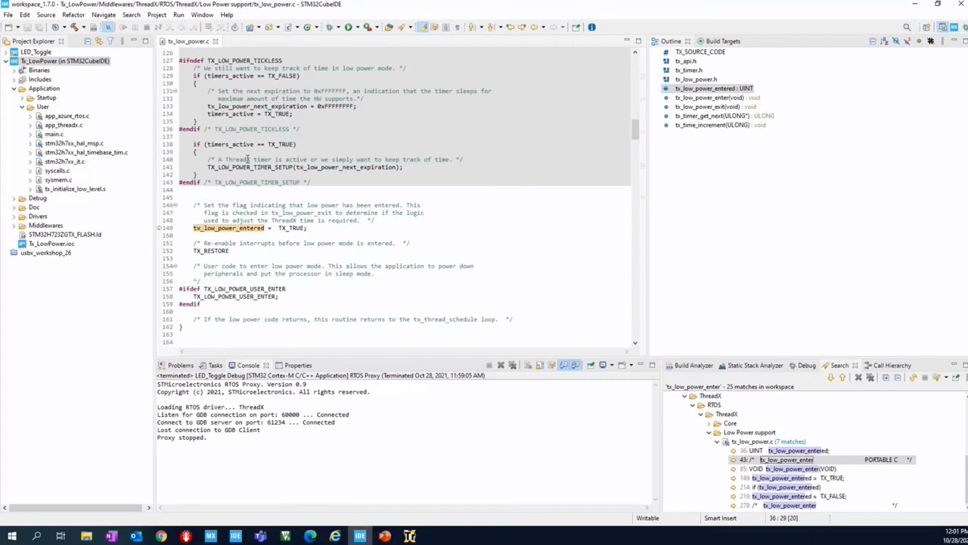
mouse_move(233, 297)
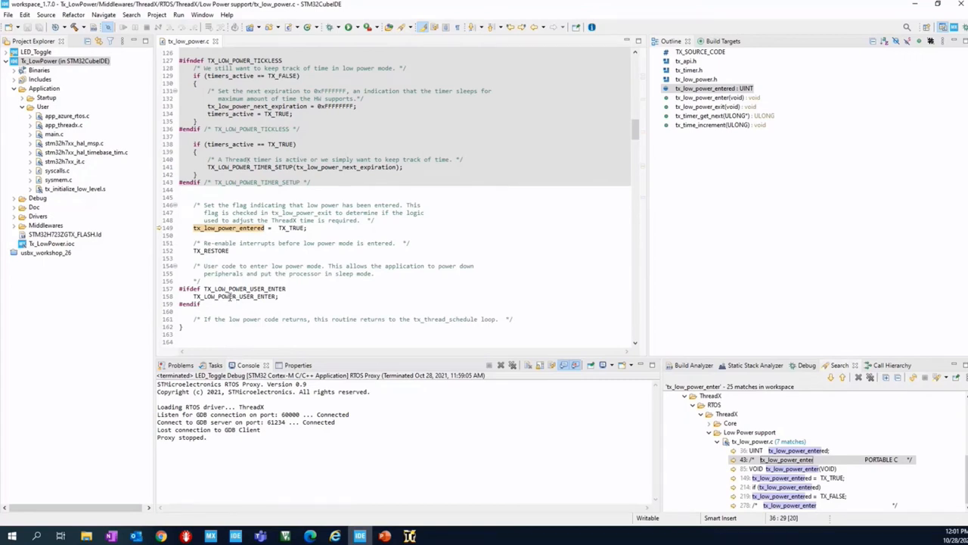